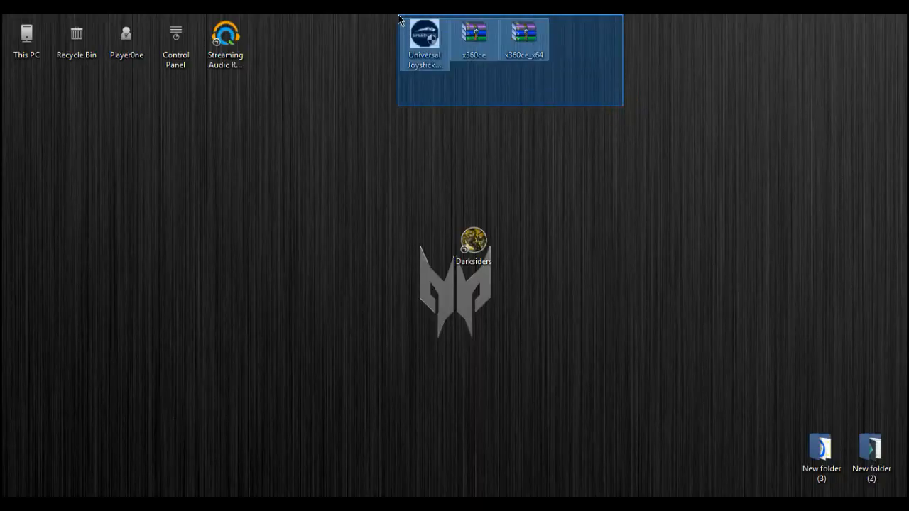
# - Select the Universal Joystick Driver installer, both x360ce archives, and the Darksiders shortcut
pyautogui.click(574, 143)
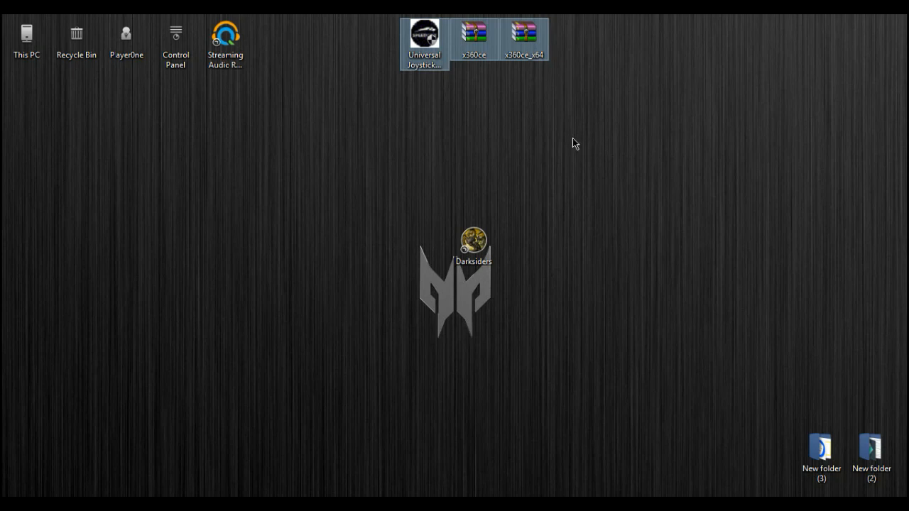
pyautogui.moveTo(518, 172)
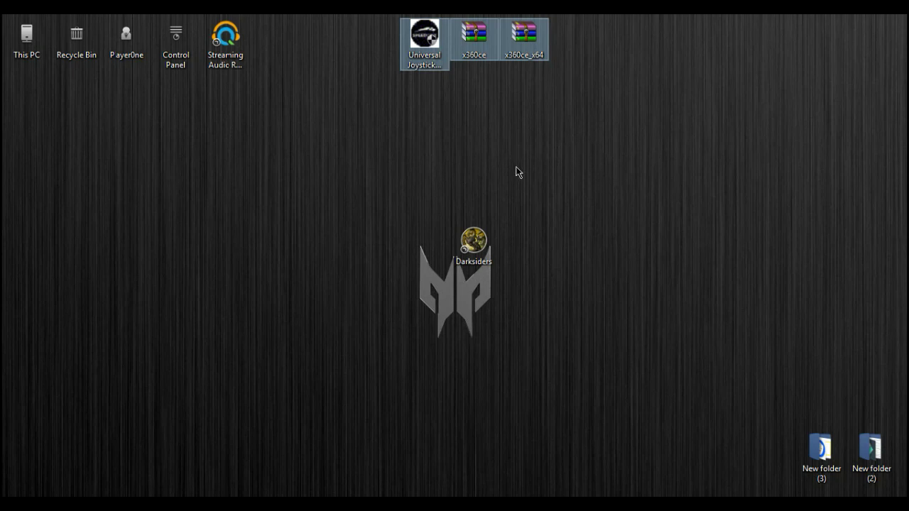
pyautogui.moveTo(537, 192)
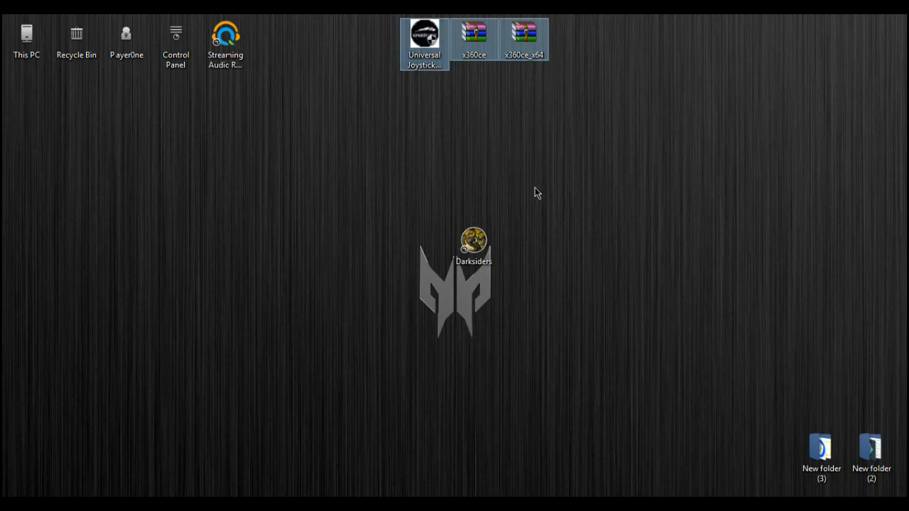
pyautogui.moveTo(548, 176)
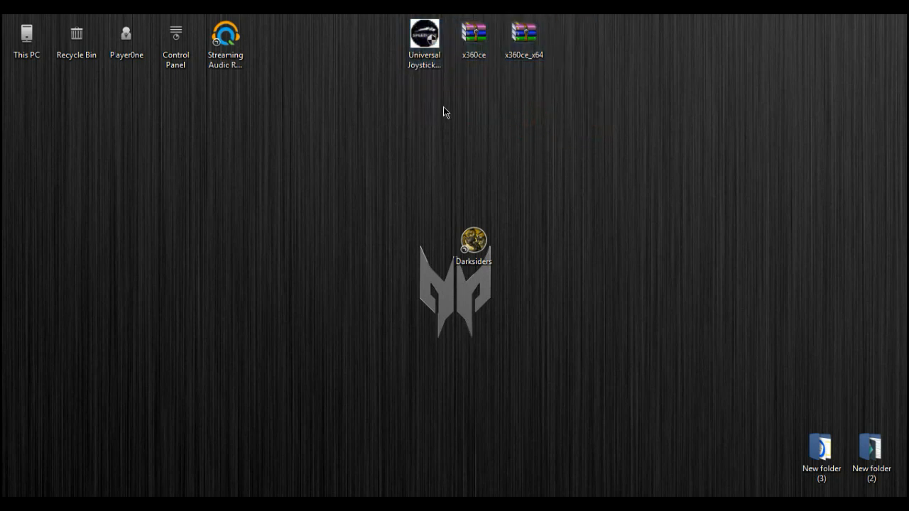
pyautogui.click(424, 36)
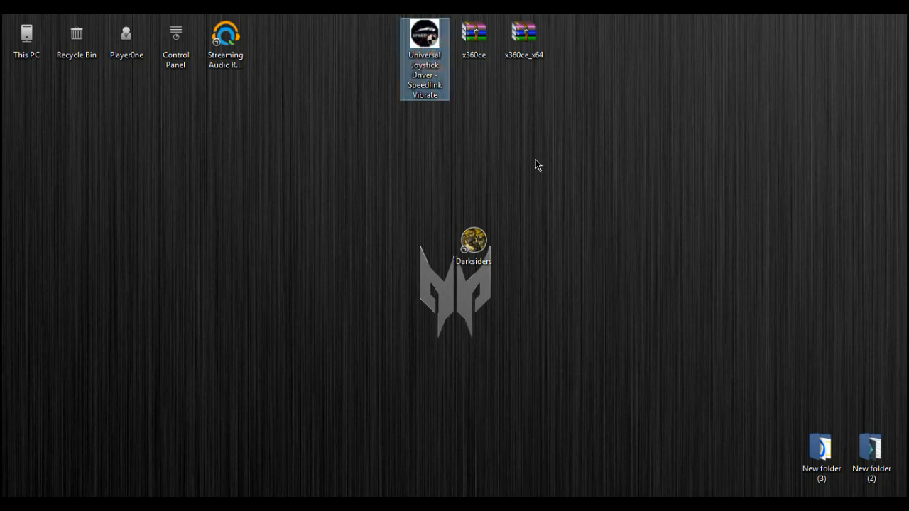
pyautogui.moveTo(462, 245)
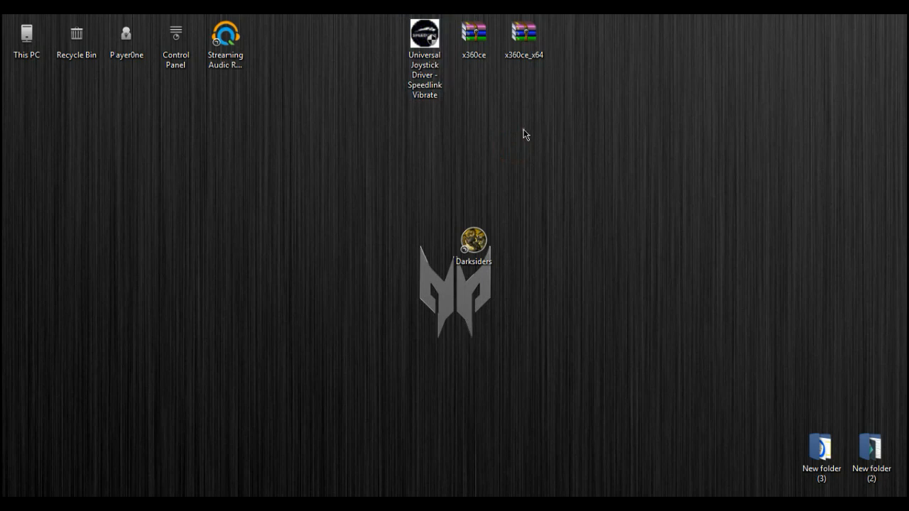
pyautogui.moveTo(424, 36)
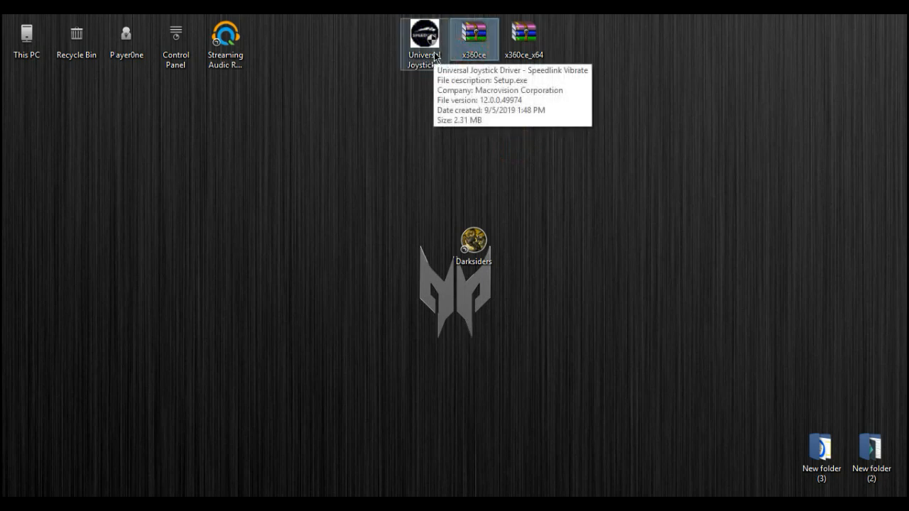
pyautogui.click(525, 34)
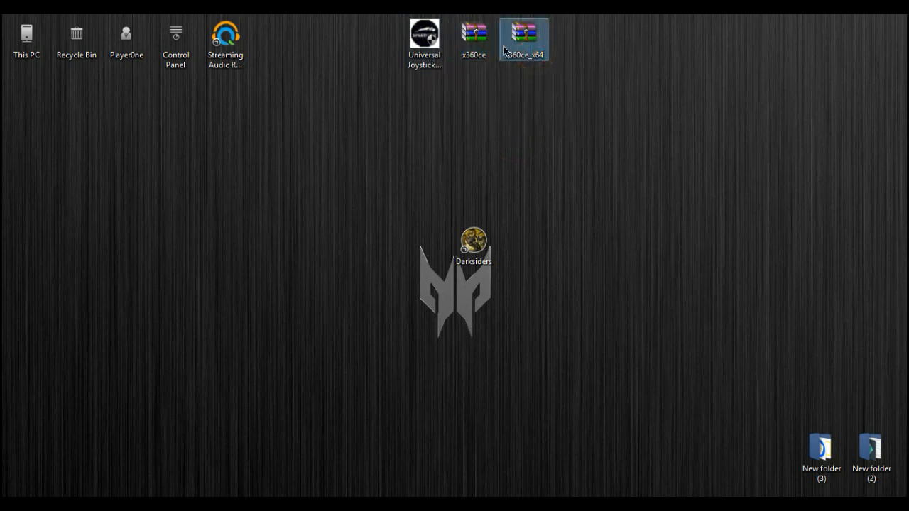
pyautogui.click(476, 37)
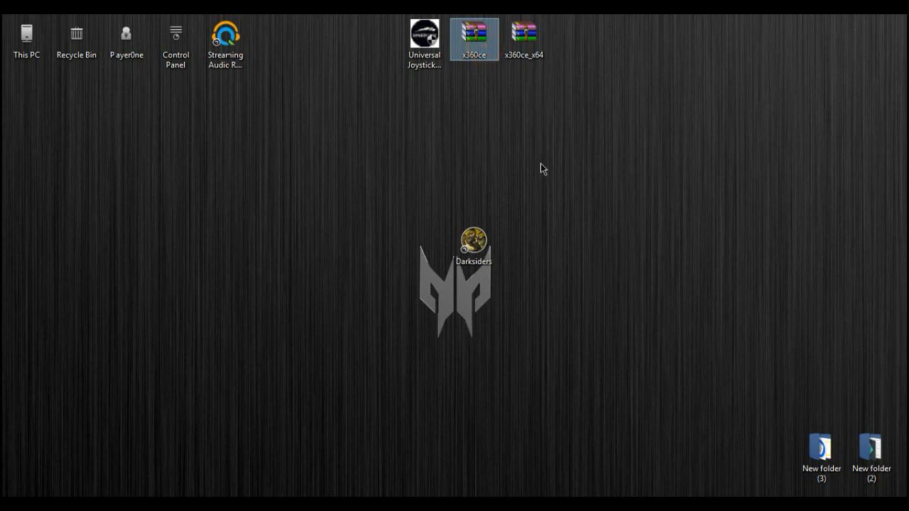
pyautogui.moveTo(558, 88)
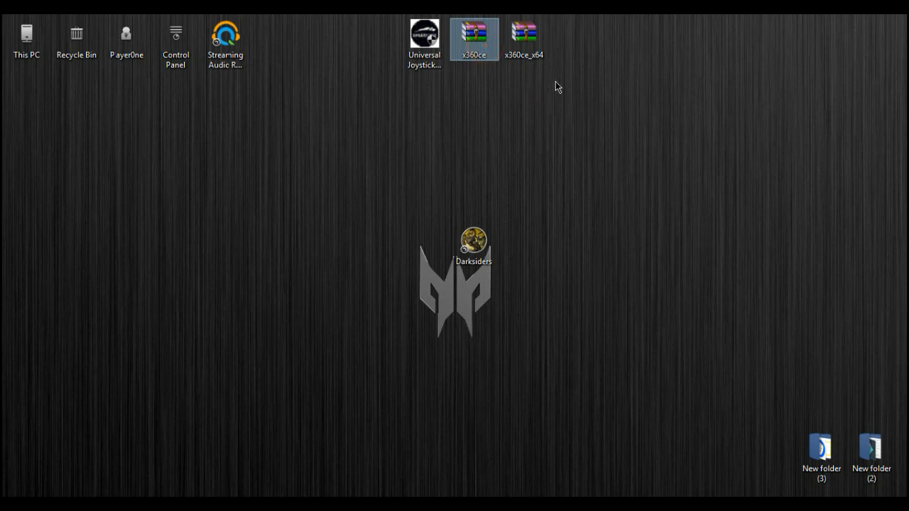
pyautogui.moveTo(553, 171)
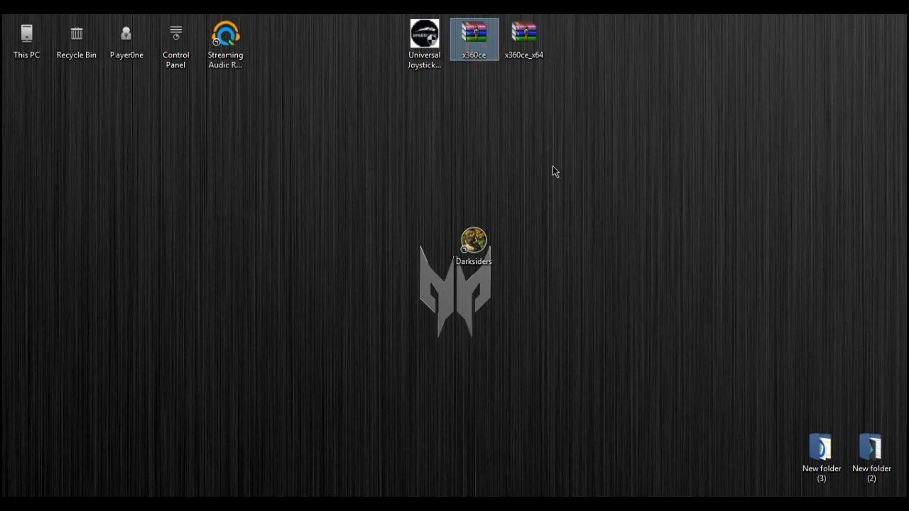
pyautogui.click(524, 34)
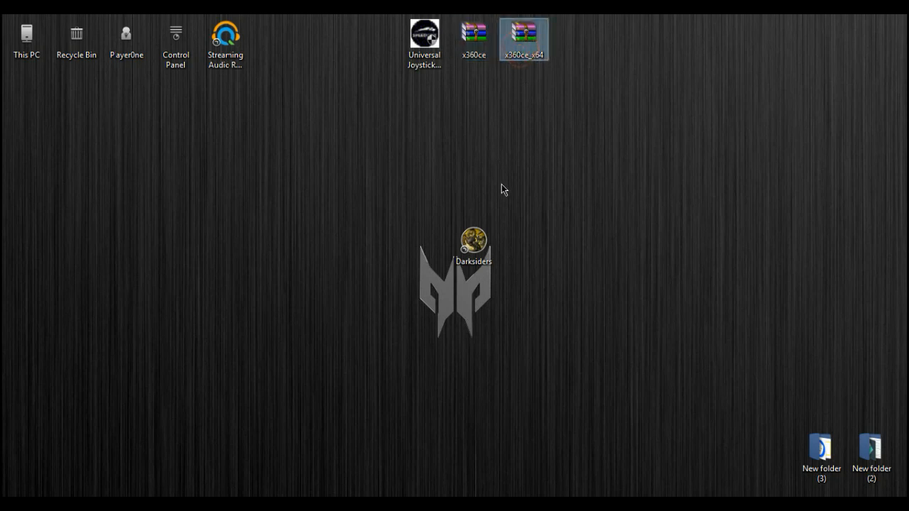
pyautogui.click(473, 241)
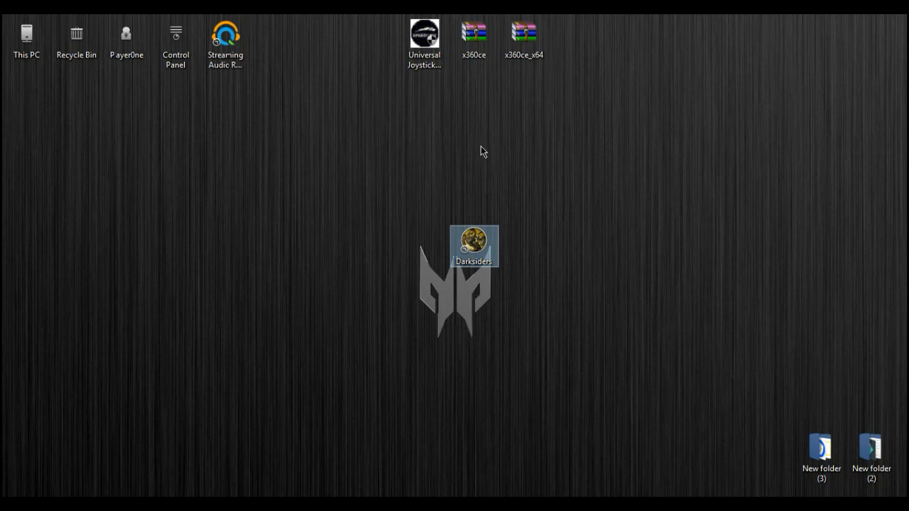
pyautogui.moveTo(491, 221)
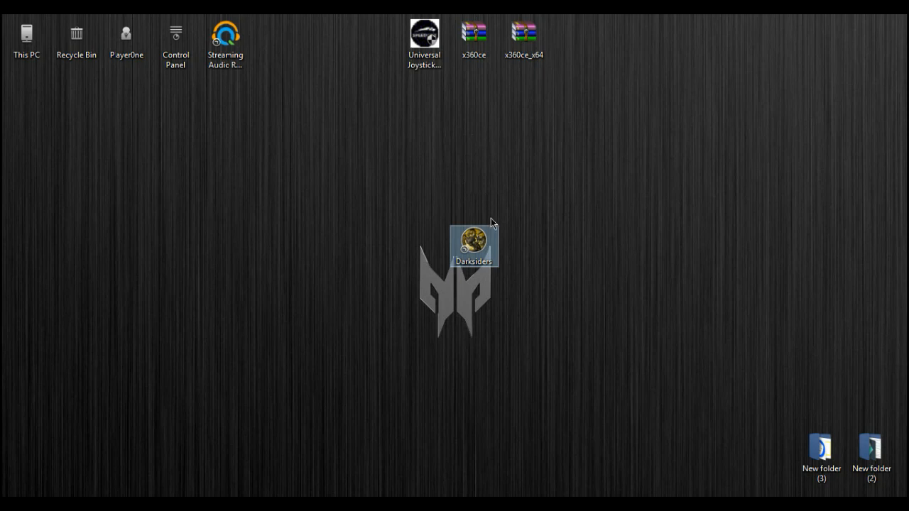
pyautogui.moveTo(637, 221)
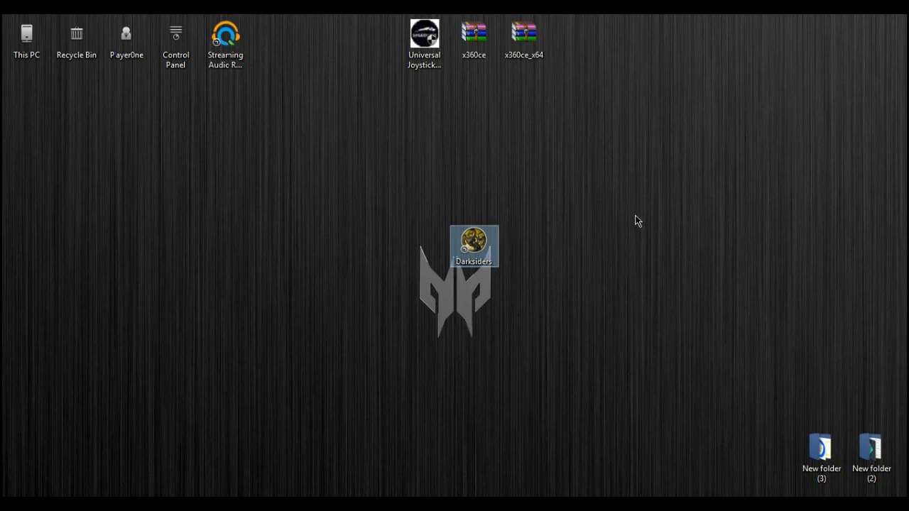
pyautogui.moveTo(546, 215)
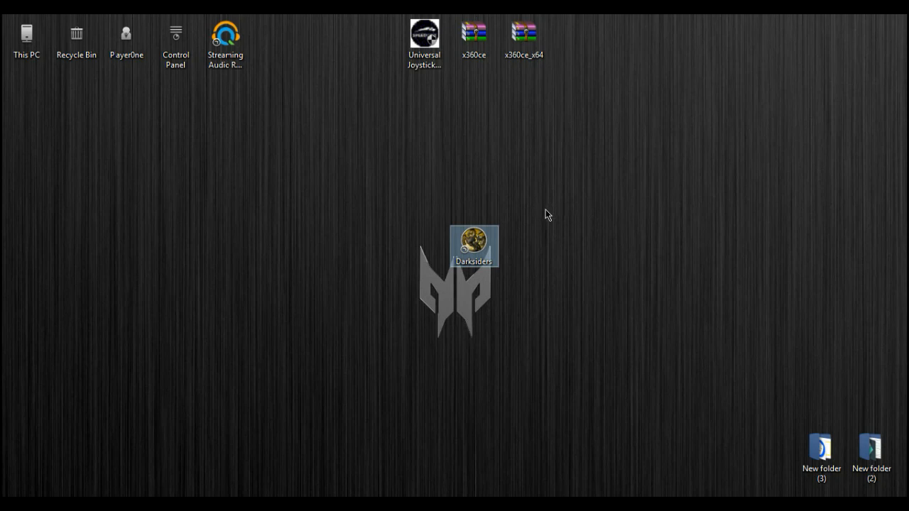
# - Drag the Darksiders shortcut above the desktop logo, then reselect it and the downloads
pyautogui.moveTo(474, 246); pyautogui.dragTo(483, 188)
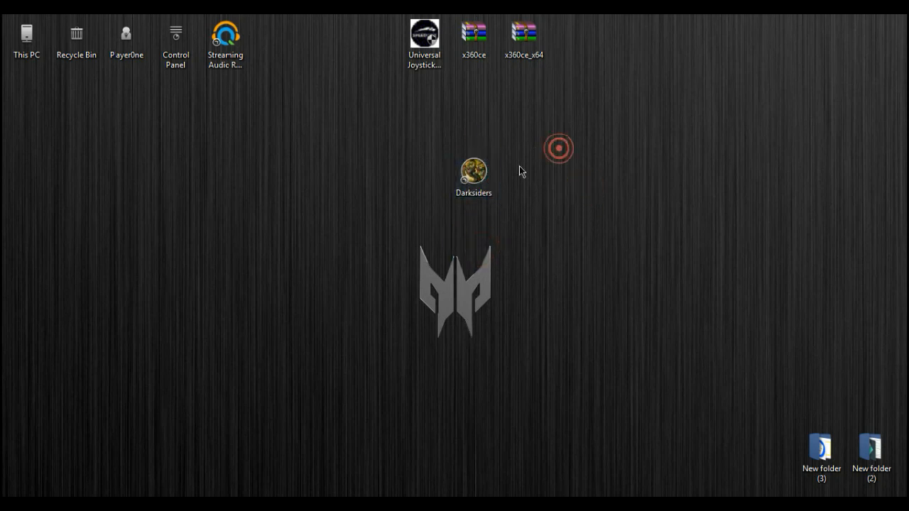
pyautogui.click(473, 170)
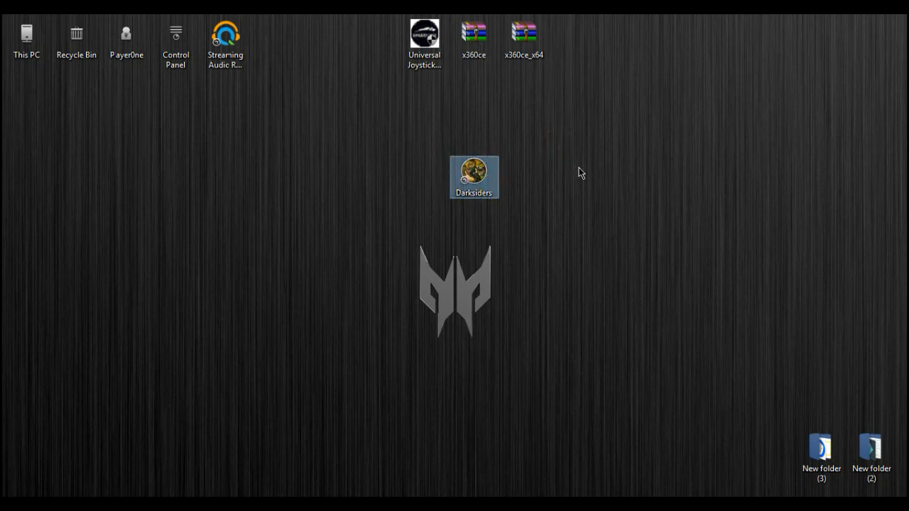
pyautogui.click(475, 36)
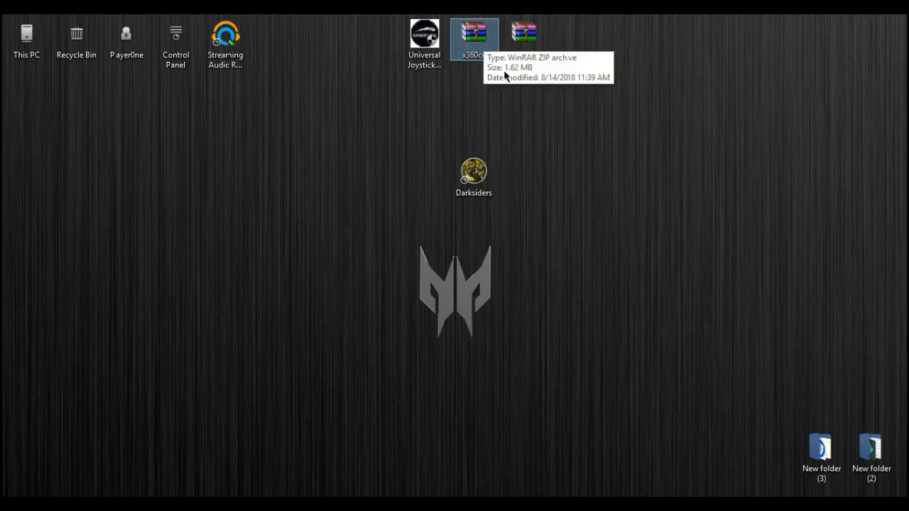
pyautogui.moveTo(492, 147)
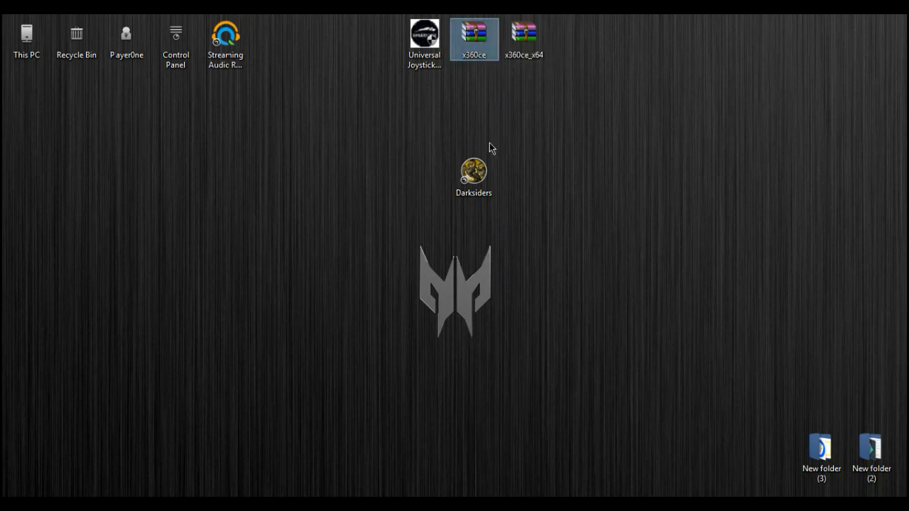
pyautogui.click(473, 174)
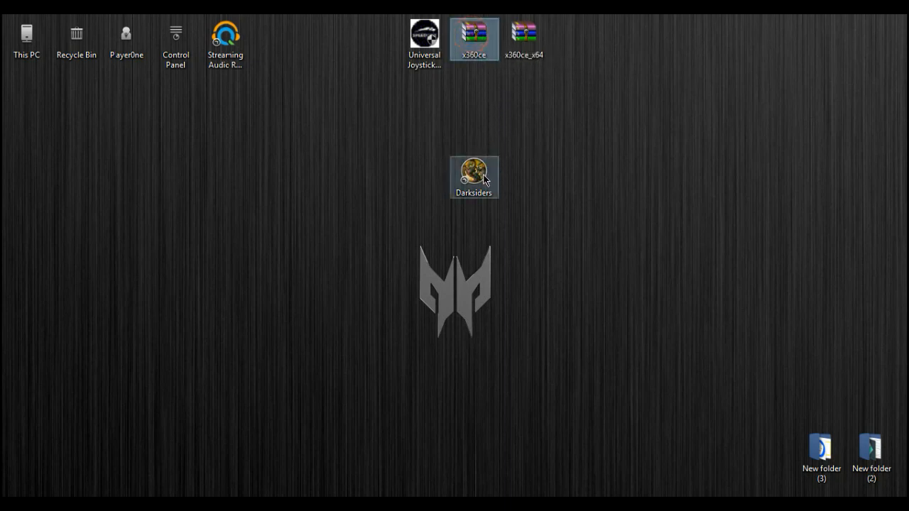
pyautogui.click(424, 34)
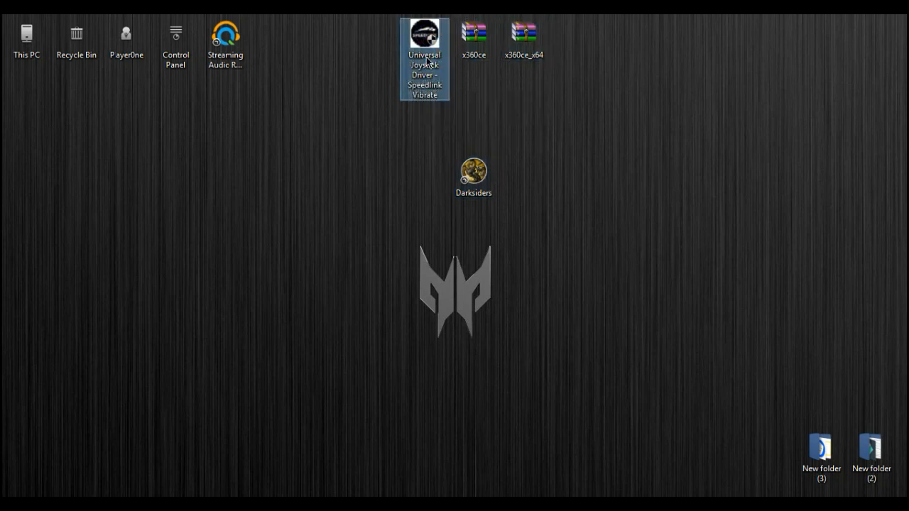
pyautogui.moveTo(483, 91)
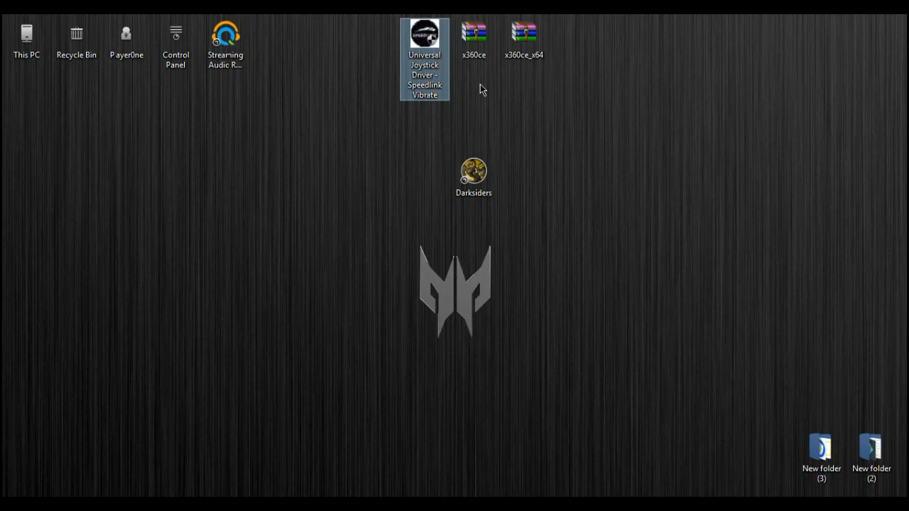
pyautogui.moveTo(616, 56)
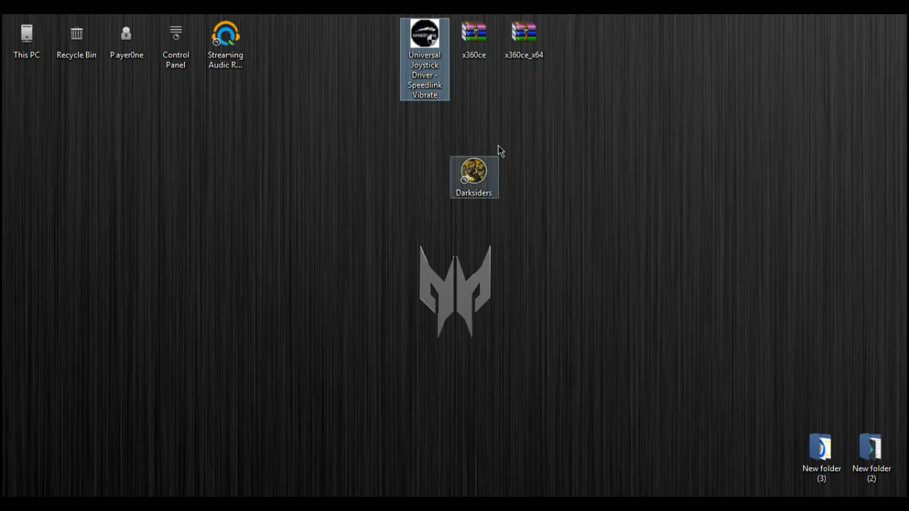
pyautogui.click(474, 177)
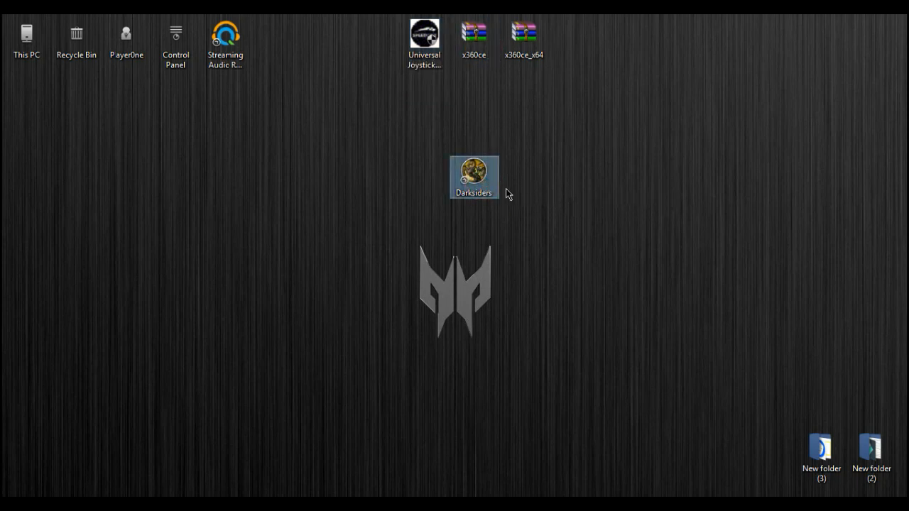
# - Open the Darksiders shortcut's file location to reveal the DarksidersPC folder
pyautogui.rightClick(472, 176)
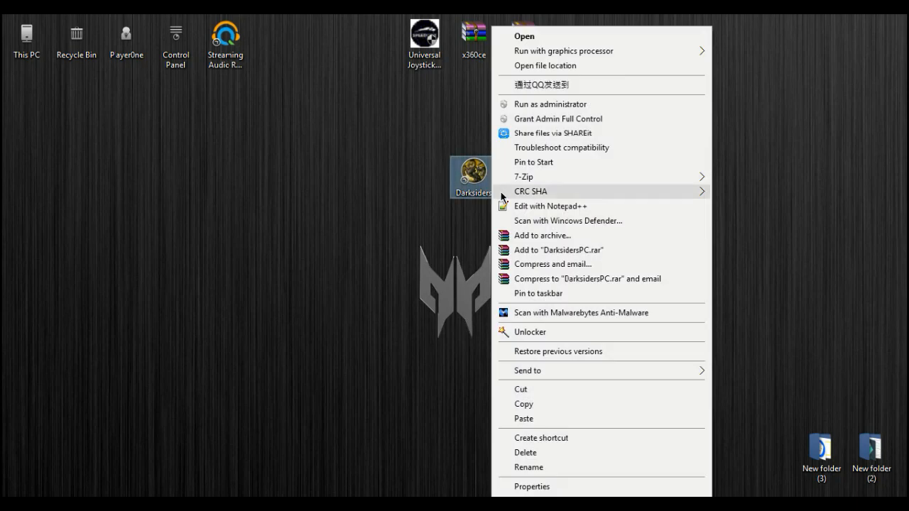
pyautogui.click(545, 65)
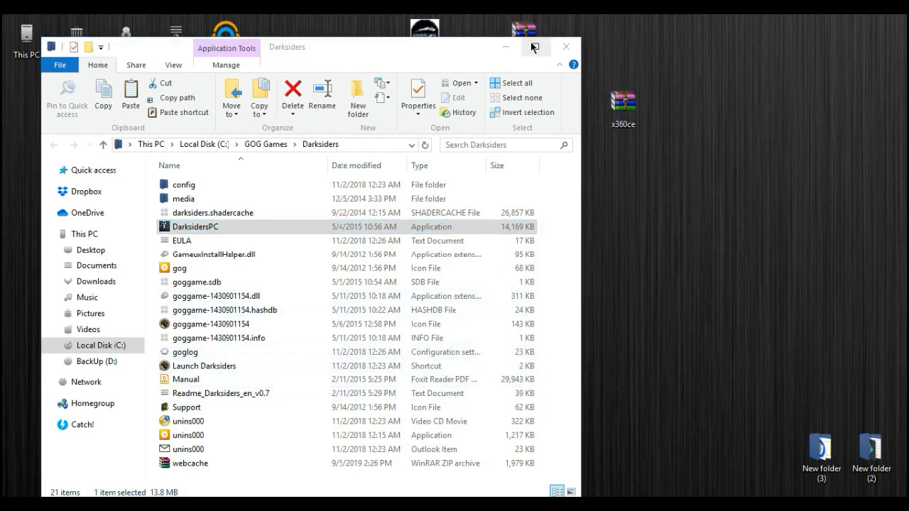
pyautogui.click(536, 46)
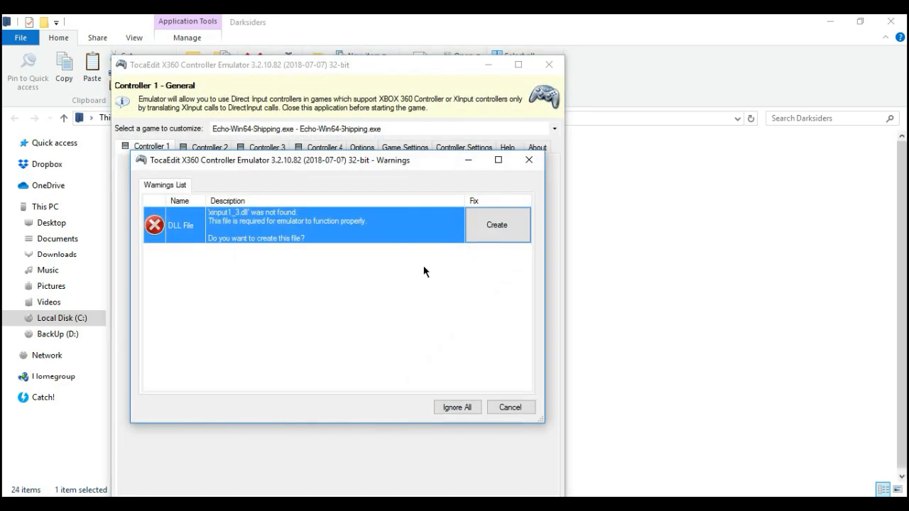
pyautogui.moveTo(400, 286)
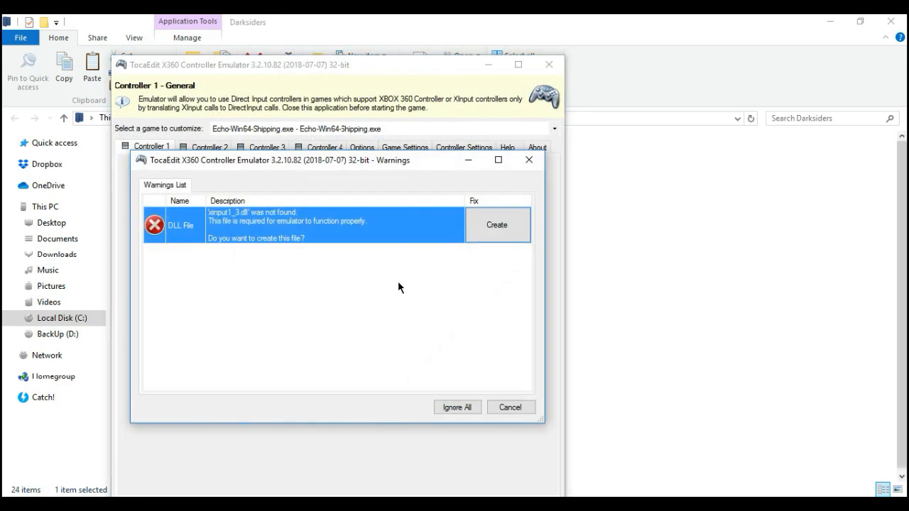
pyautogui.moveTo(385, 288)
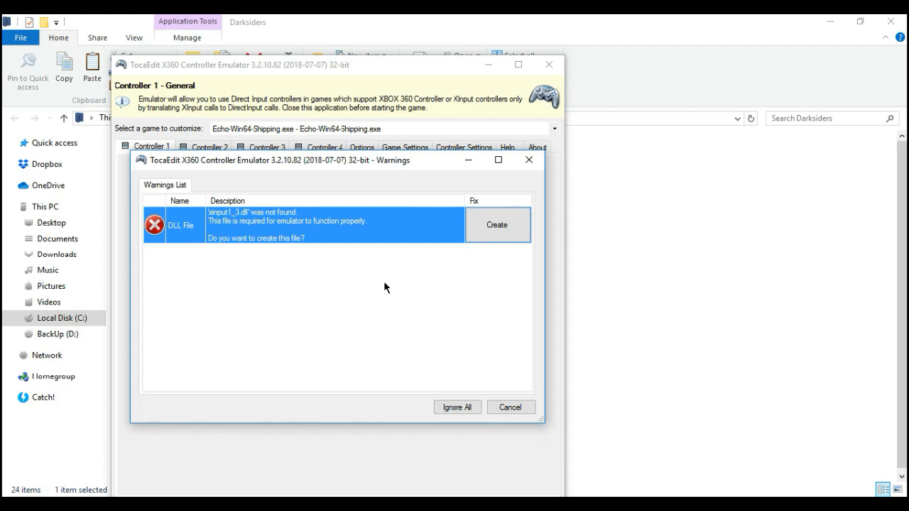
pyautogui.moveTo(427, 283)
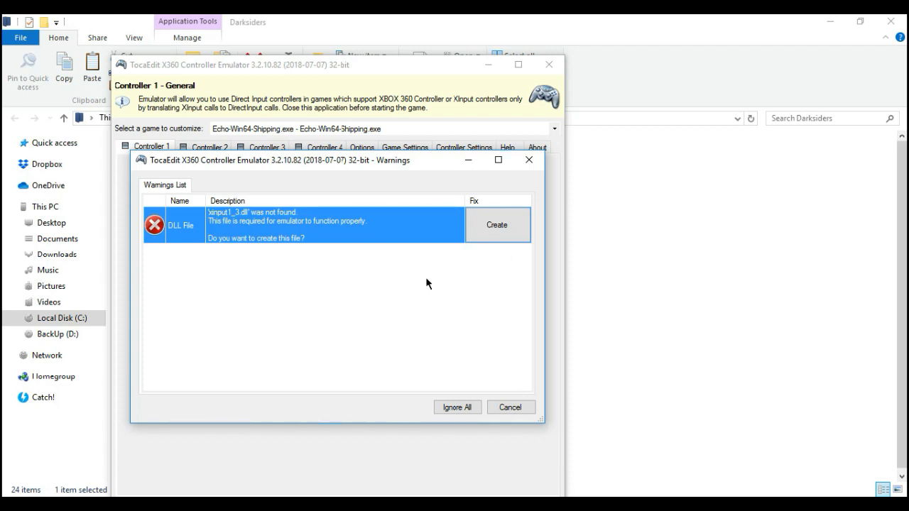
pyautogui.moveTo(492, 271)
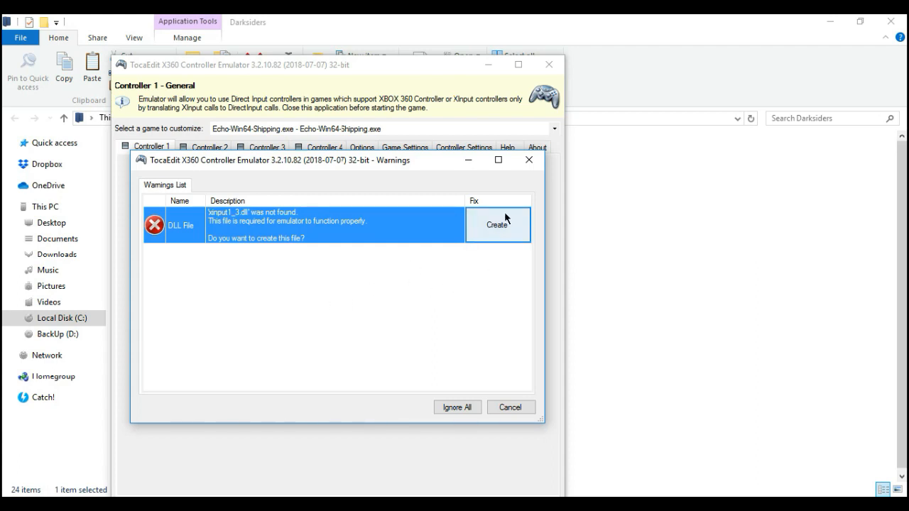
pyautogui.moveTo(515, 233)
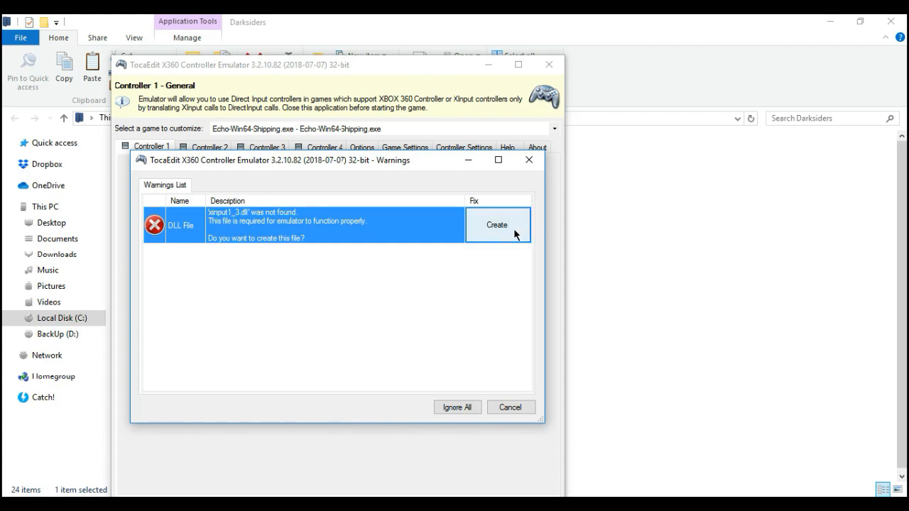
pyautogui.moveTo(508, 238)
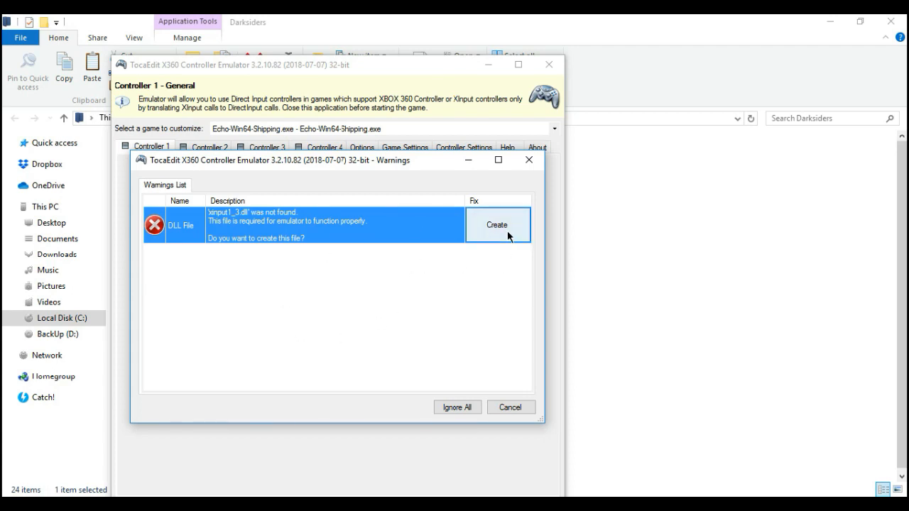
# - Create xinput1_3.dll, then apply the online Darksiders SPEEDLINK STRIKE configuration
pyautogui.click(496, 224)
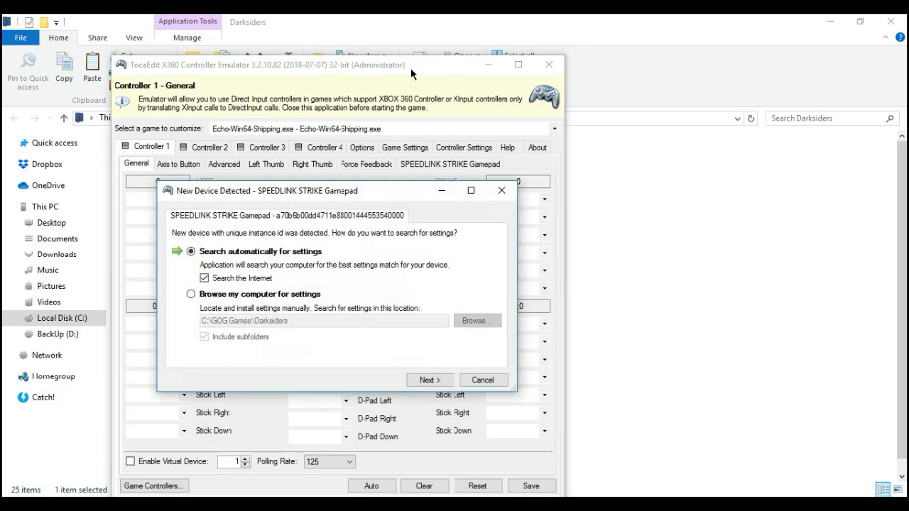
pyautogui.moveTo(240, 172)
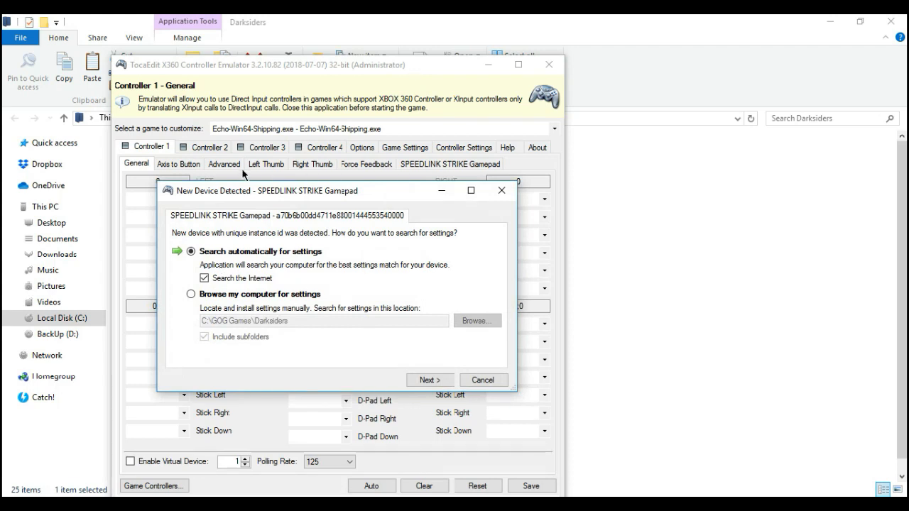
pyautogui.moveTo(299, 205)
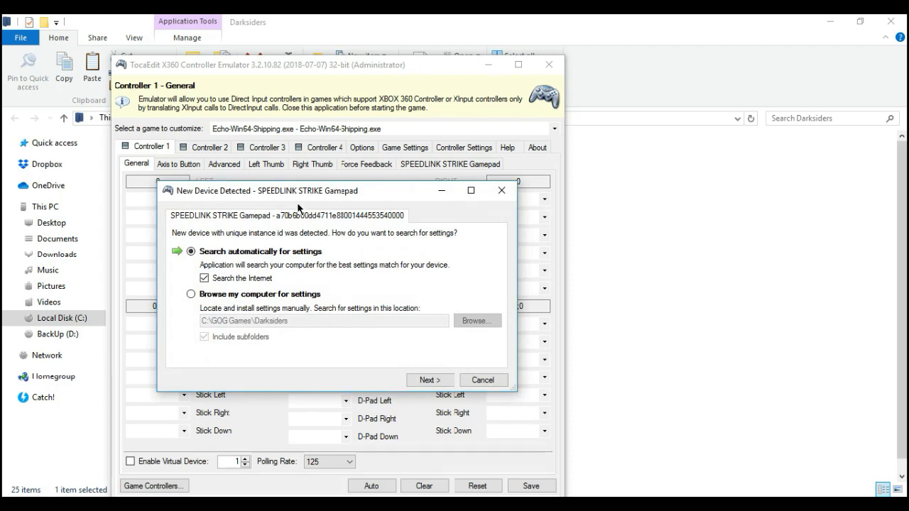
pyautogui.moveTo(521, 206)
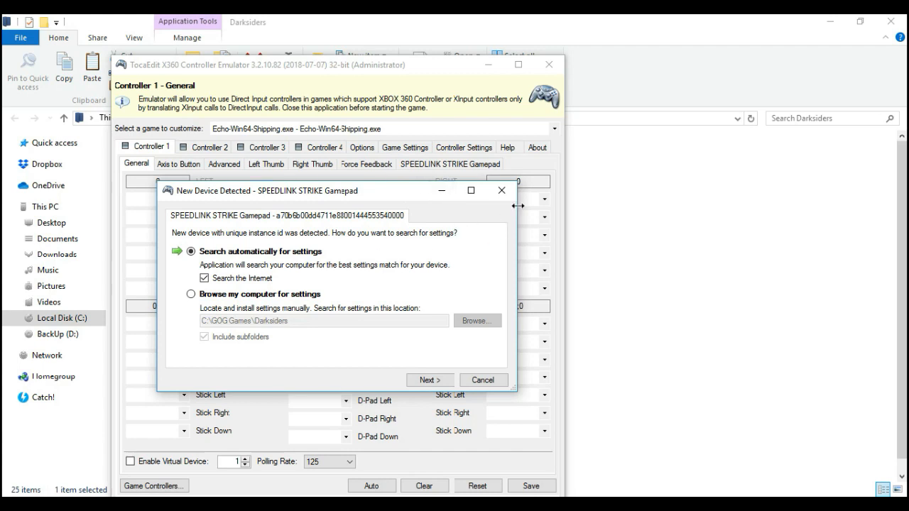
pyautogui.moveTo(306, 198)
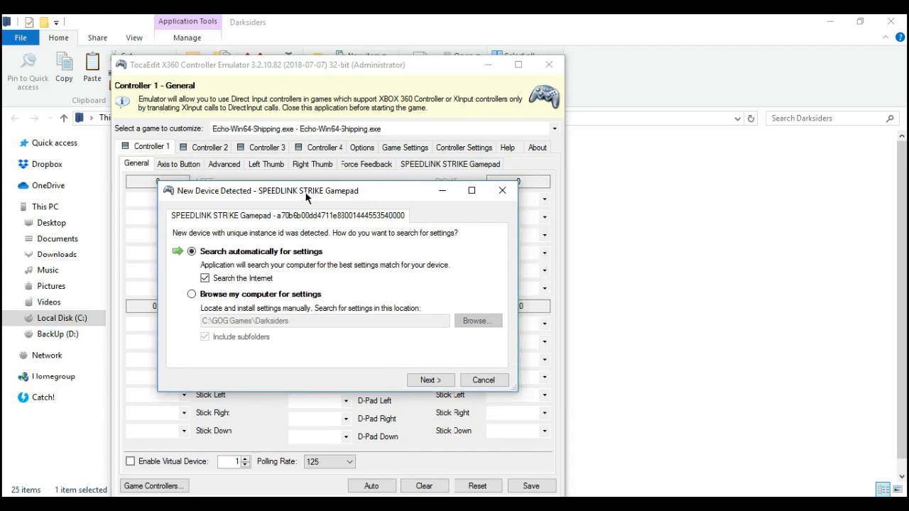
pyautogui.moveTo(306, 205)
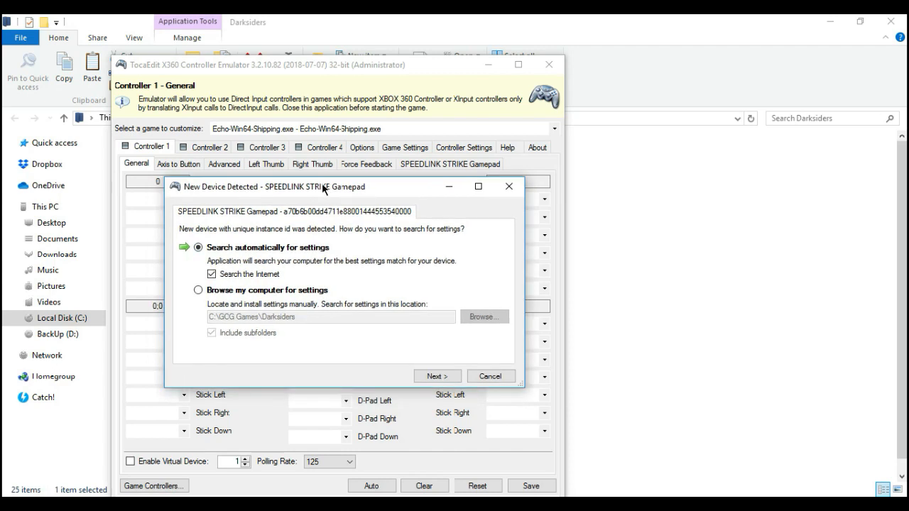
pyautogui.moveTo(281, 276)
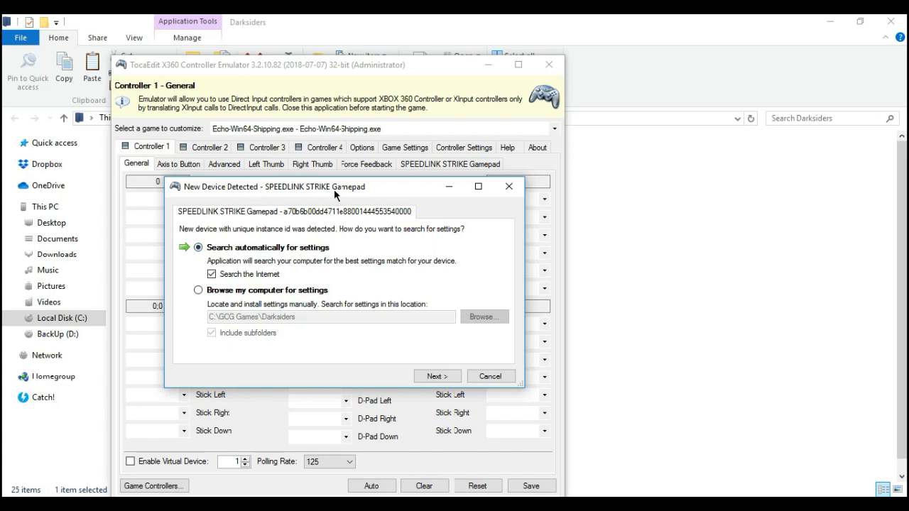
pyautogui.moveTo(333, 195)
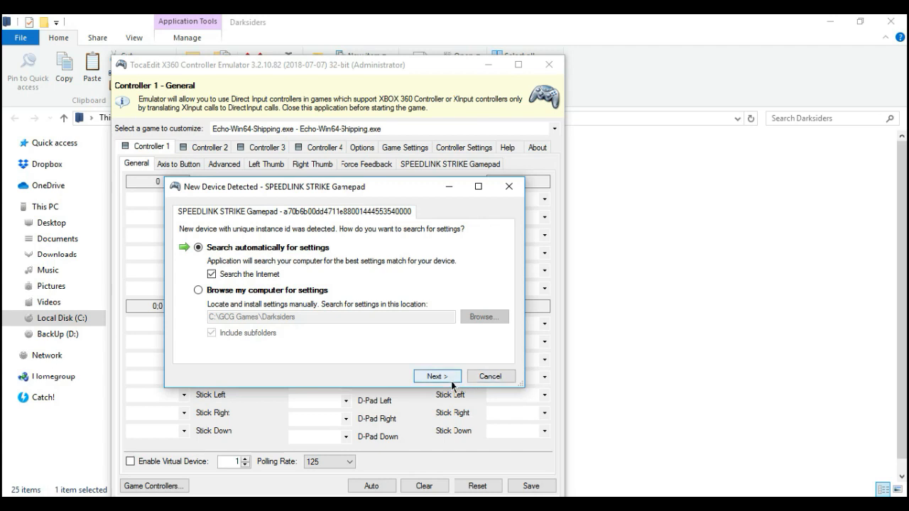
pyautogui.click(436, 377)
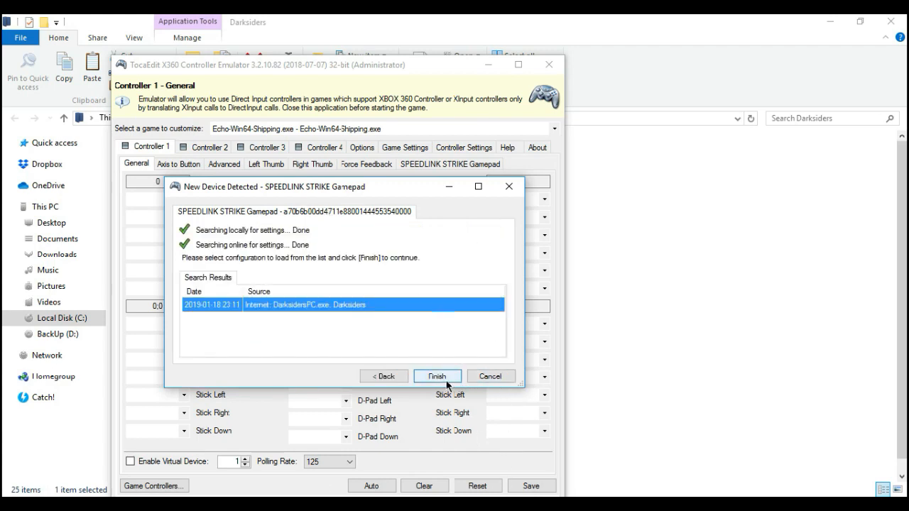
pyautogui.click(437, 376)
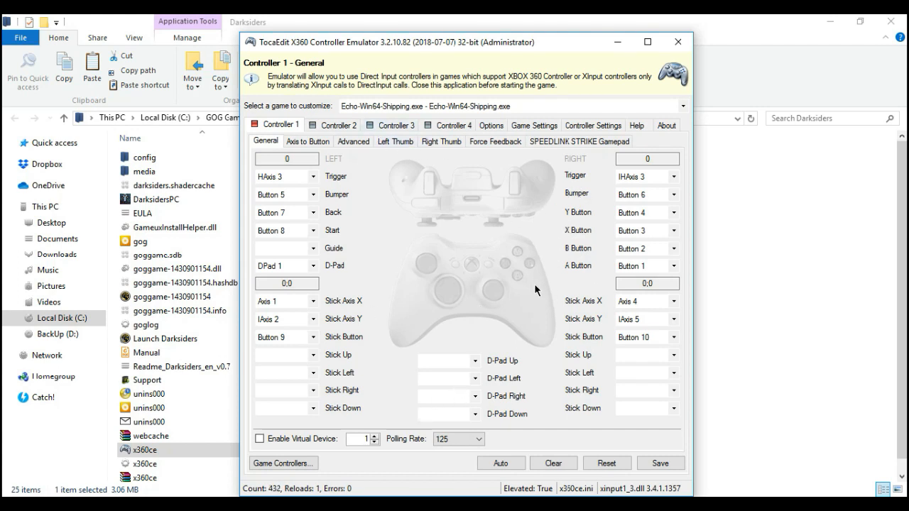
# - Auto-map Controller 1's triggers, back, start and right stick, confirming with Yes
pyautogui.click(499, 463)
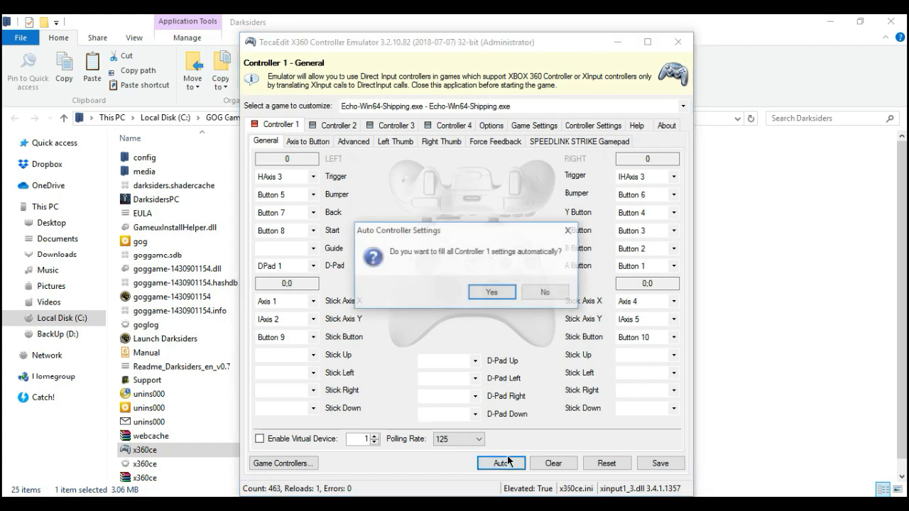
pyautogui.click(492, 291)
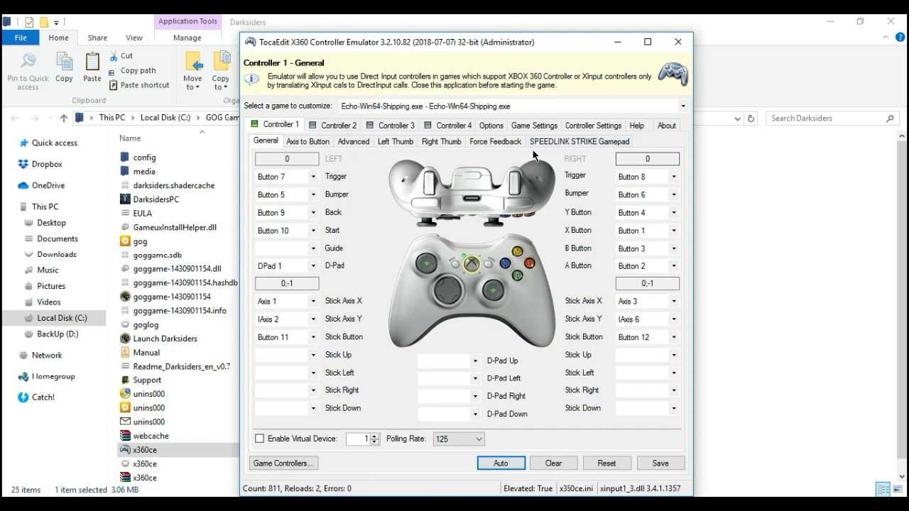
# - Raise the Force Feedback left motor strength to 100% and save the settings
pyautogui.click(495, 142)
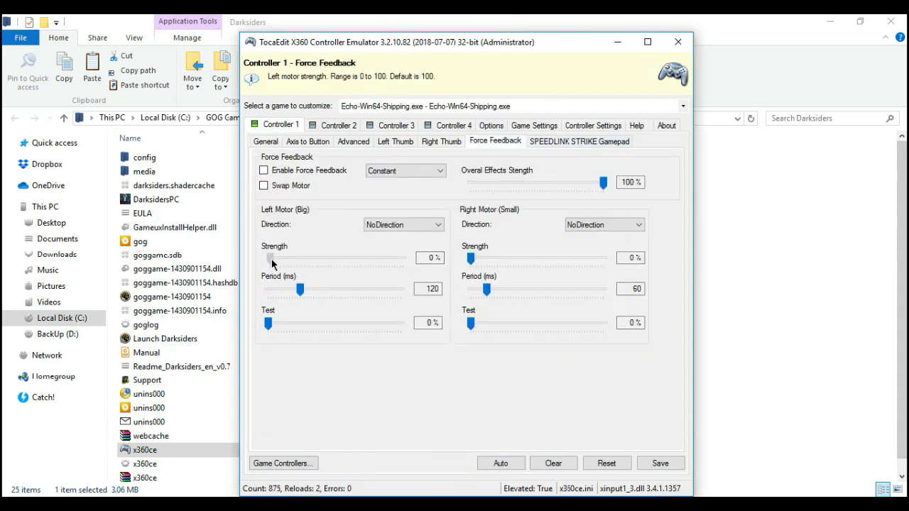
pyautogui.moveTo(270, 257); pyautogui.dragTo(292, 257)
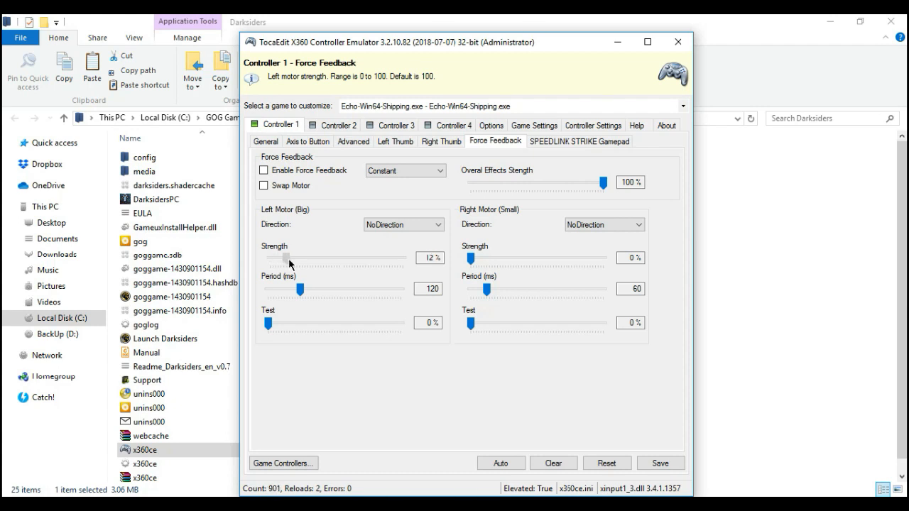
pyautogui.moveTo(287, 258); pyautogui.dragTo(419, 257)
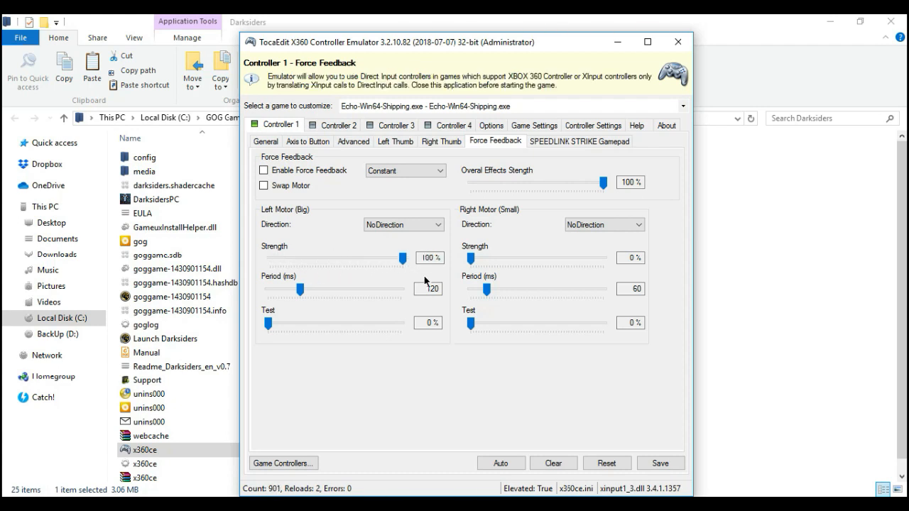
pyautogui.click(660, 463)
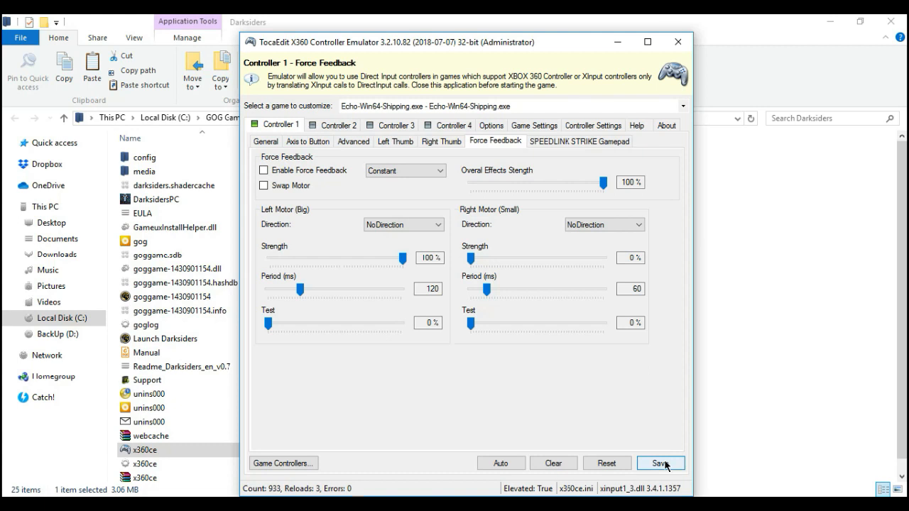
pyautogui.click(661, 464)
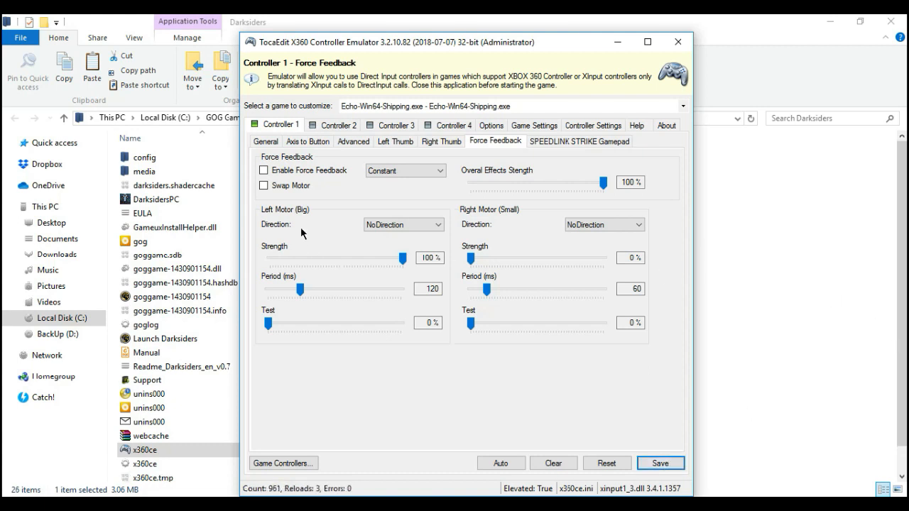
pyautogui.click(265, 141)
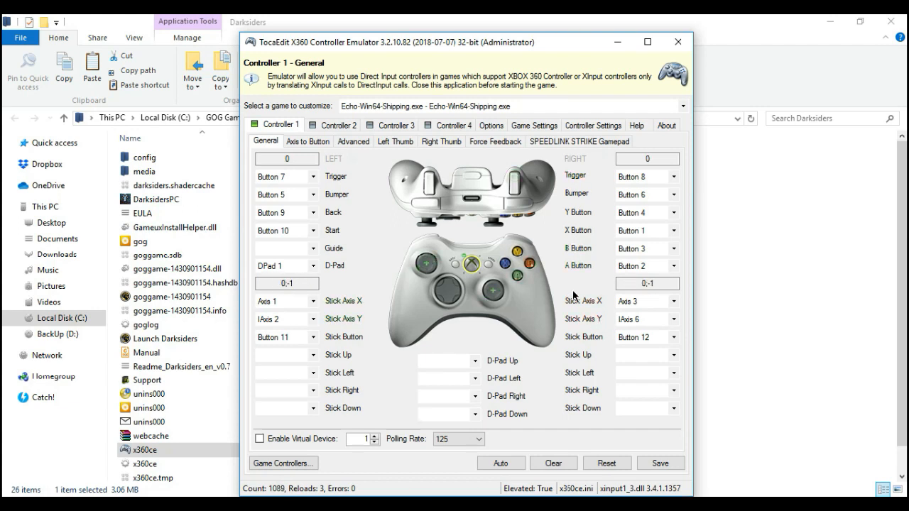
pyautogui.moveTo(717, 431)
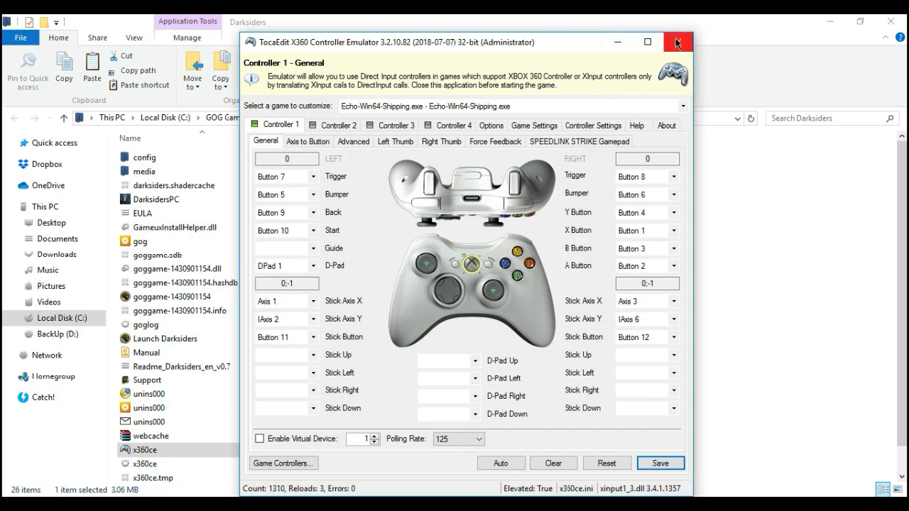
# - Close x360ce and open Darksiders' Options > Display Controls to view the gamepad layout
pyautogui.click(664, 42)
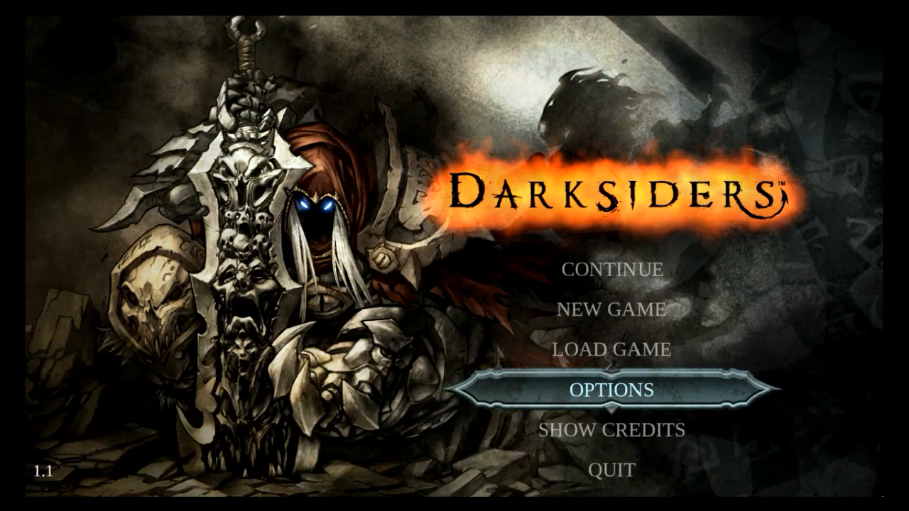
pyautogui.click(608, 402)
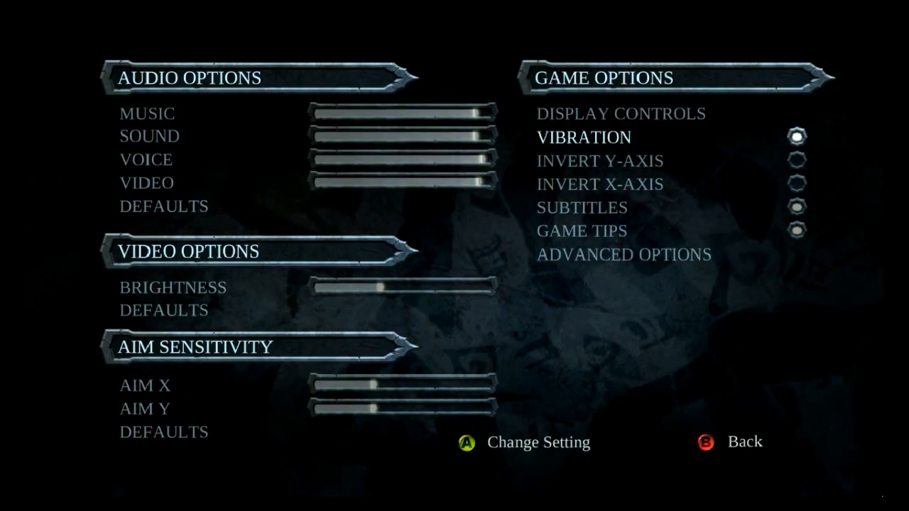
pyautogui.click(618, 113)
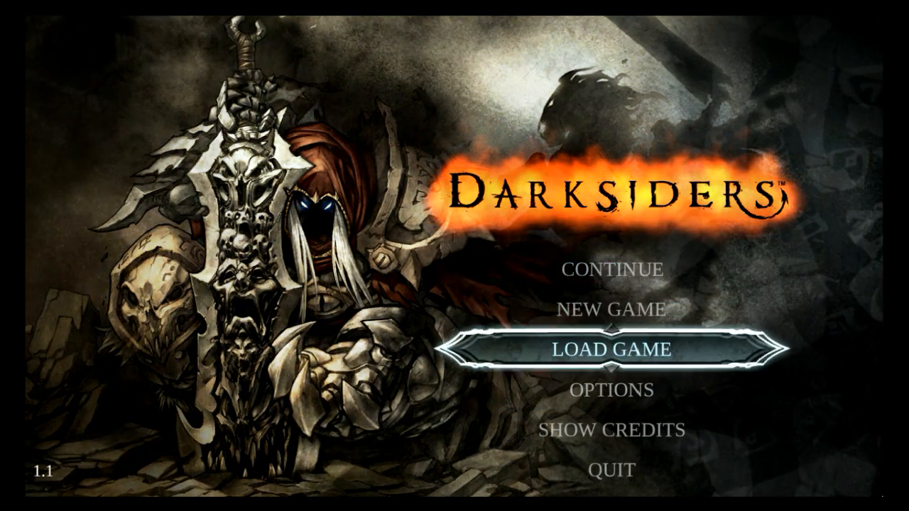
pyautogui.click(609, 394)
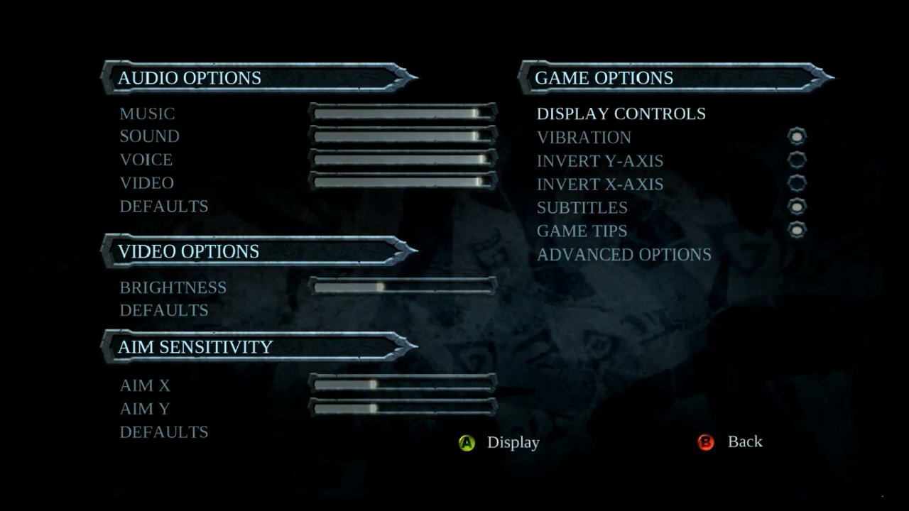
pyautogui.click(623, 113)
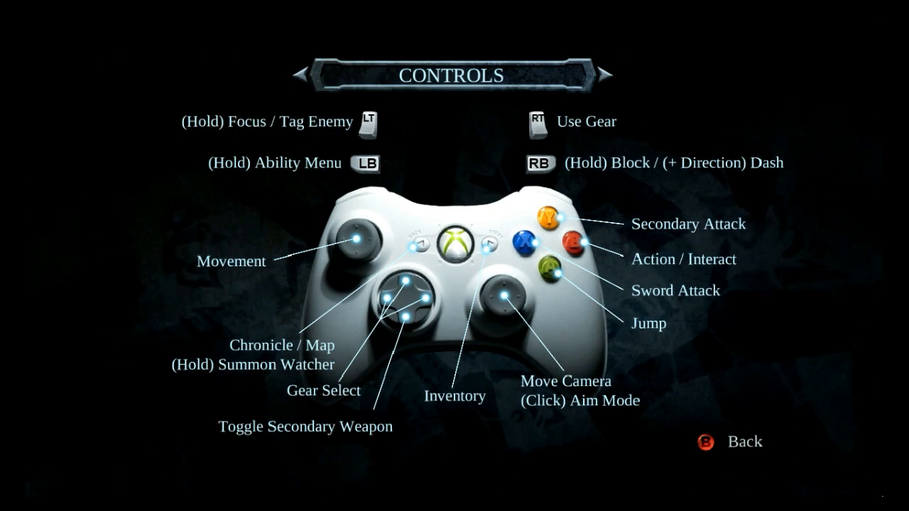